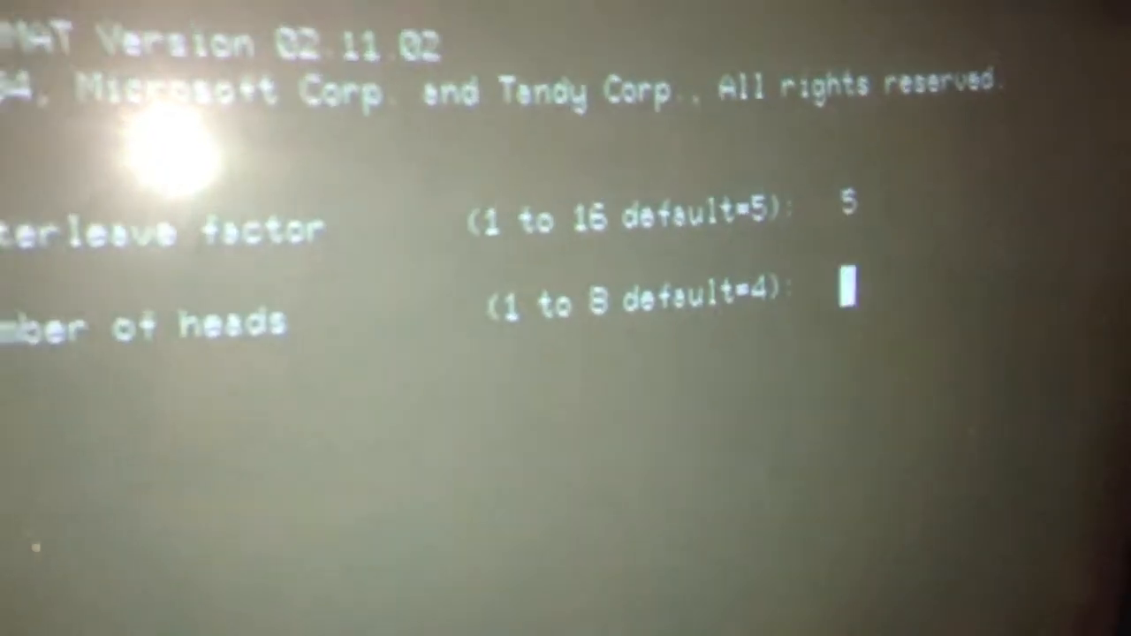
# - Enter 4 heads, accept the cylinder count and begin formatting drive C
pyautogui.write('4')
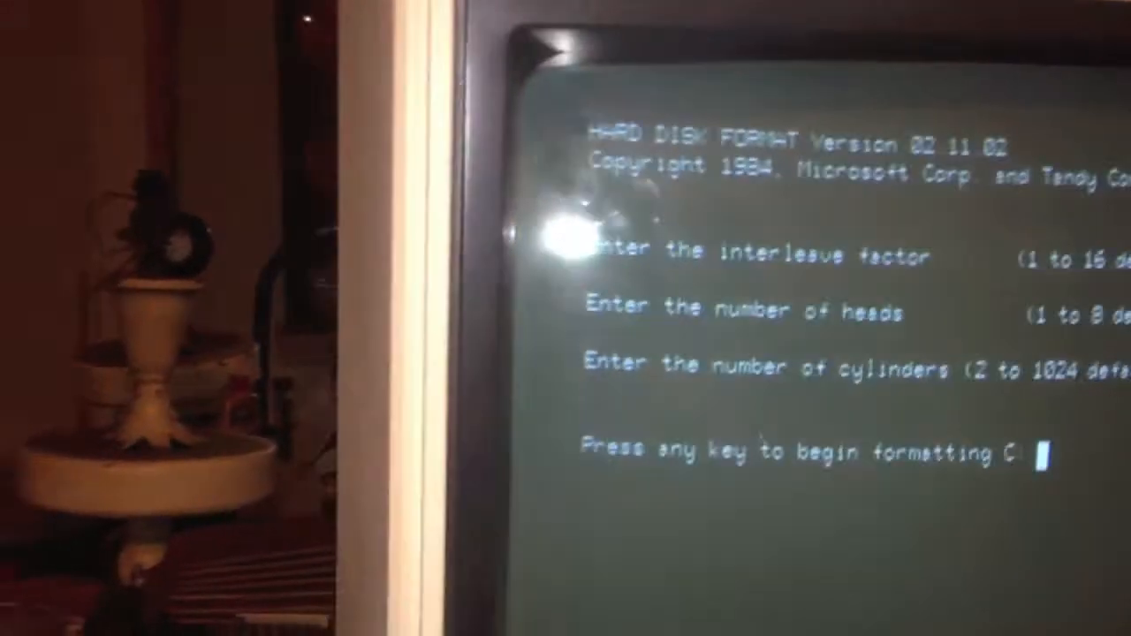
pyautogui.press('enter')
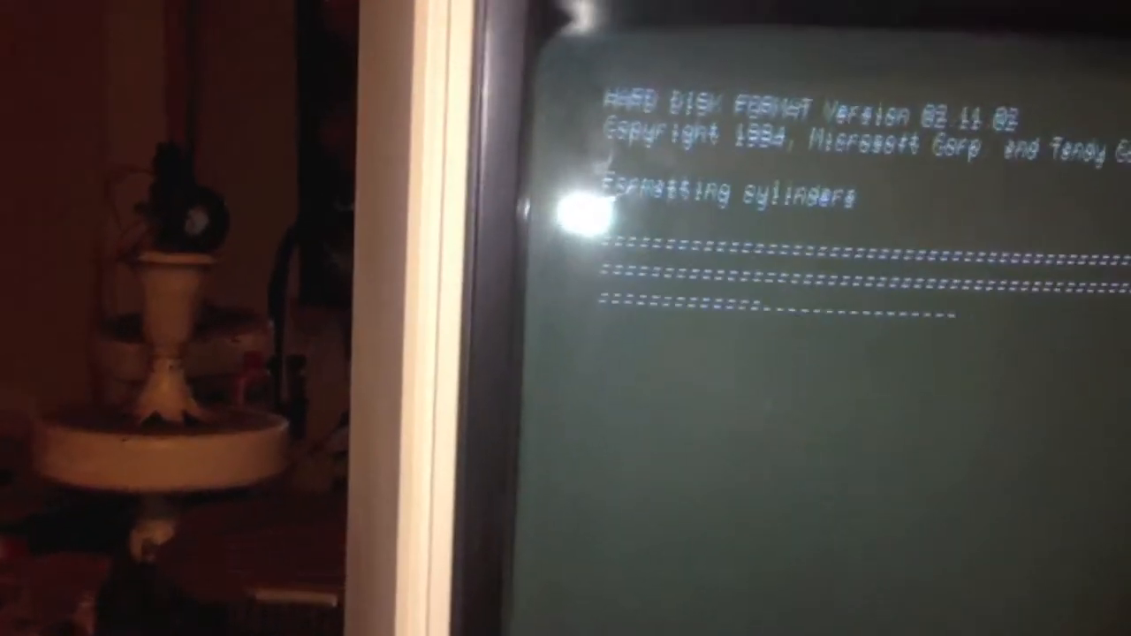